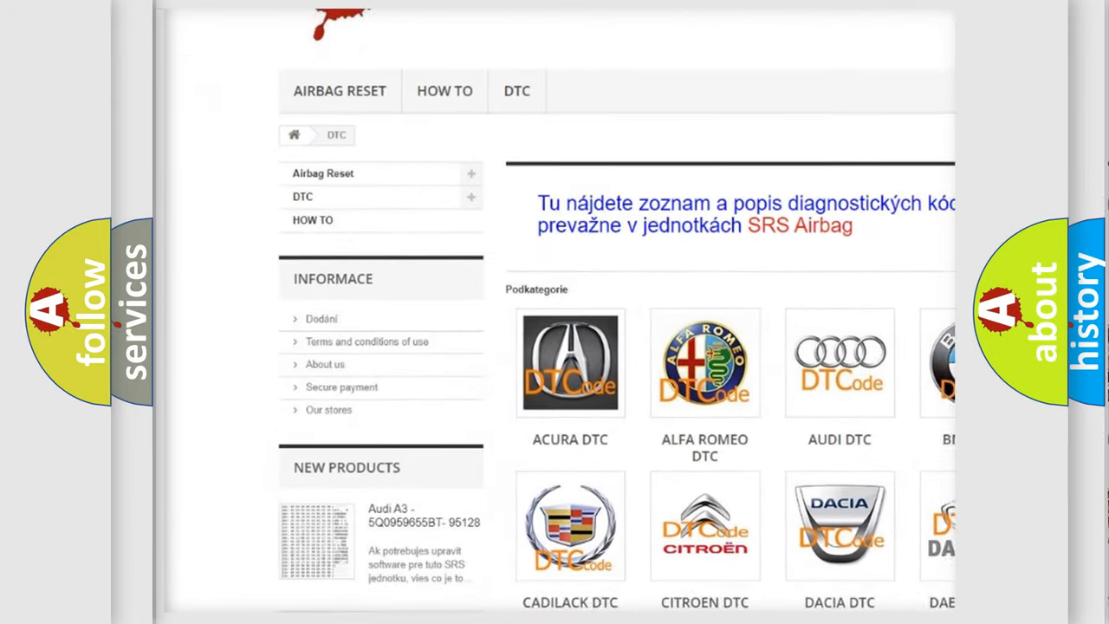
scroll("down", 3)
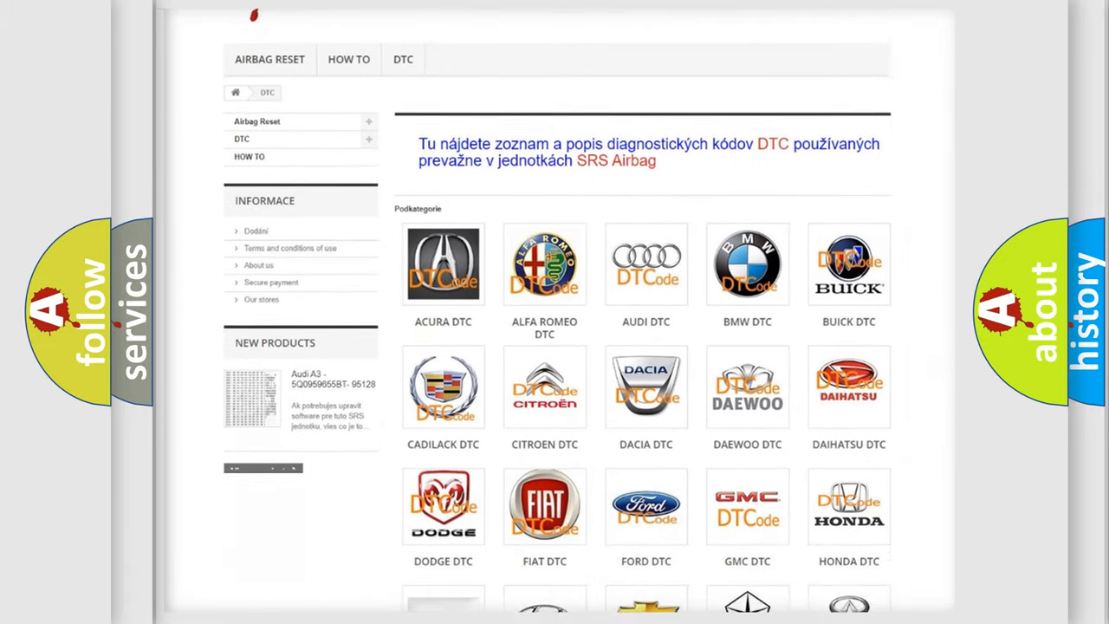
scroll("down", 3)
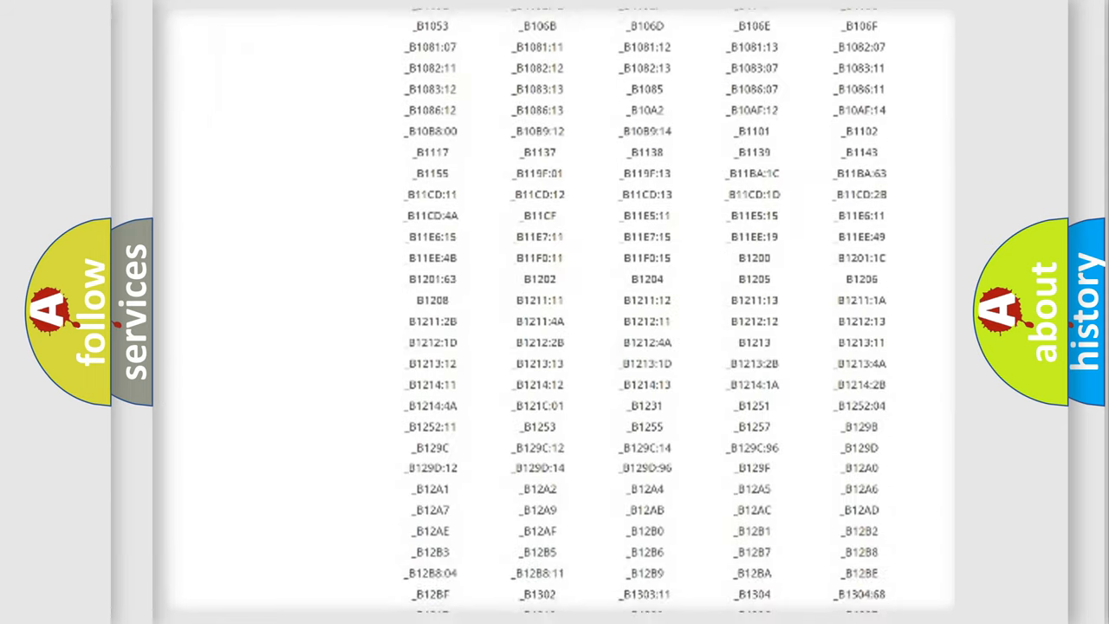
scroll("down", 3)
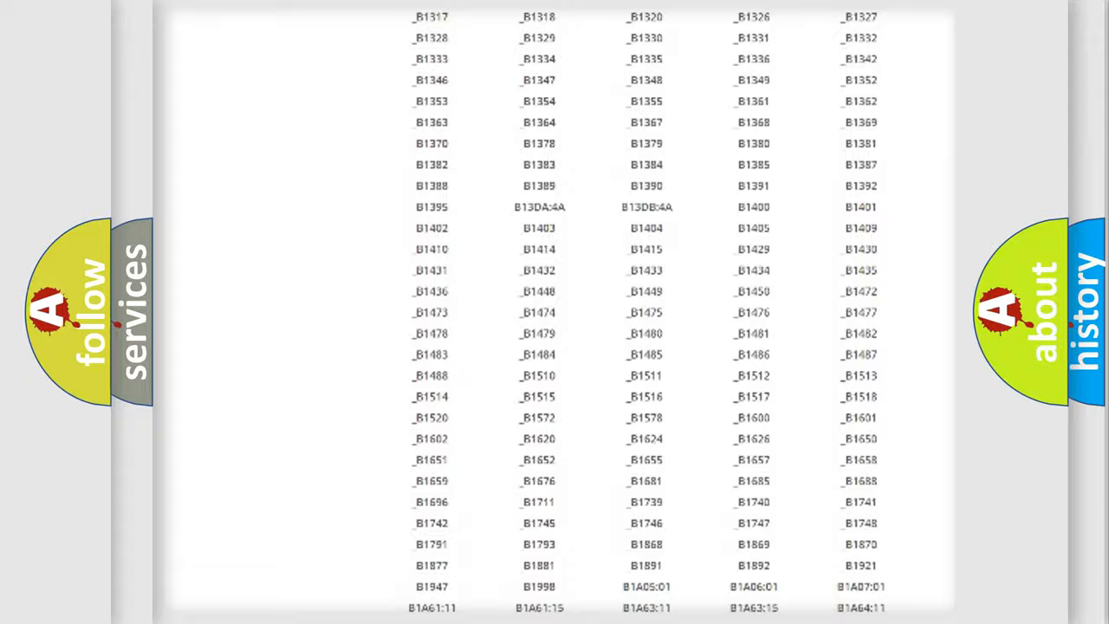